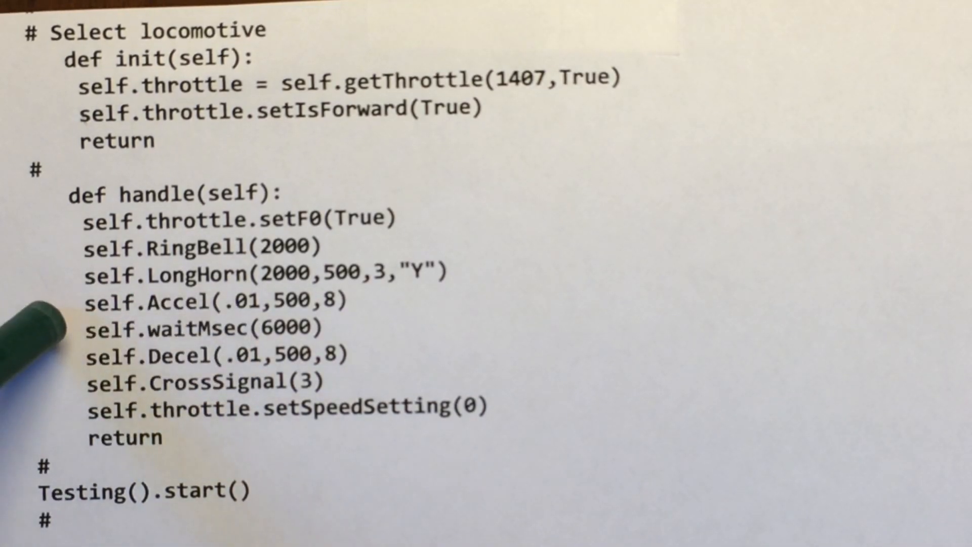
mouse_move(49, 359)
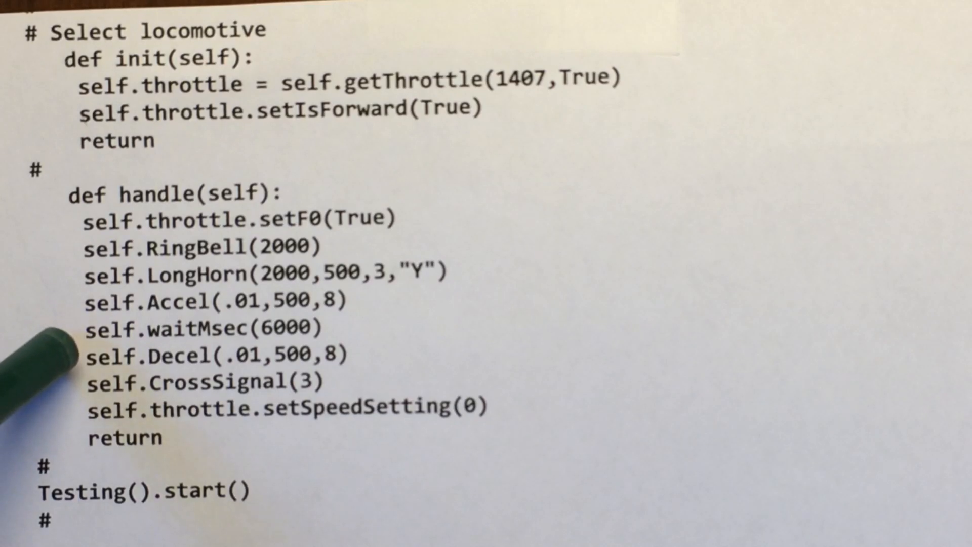